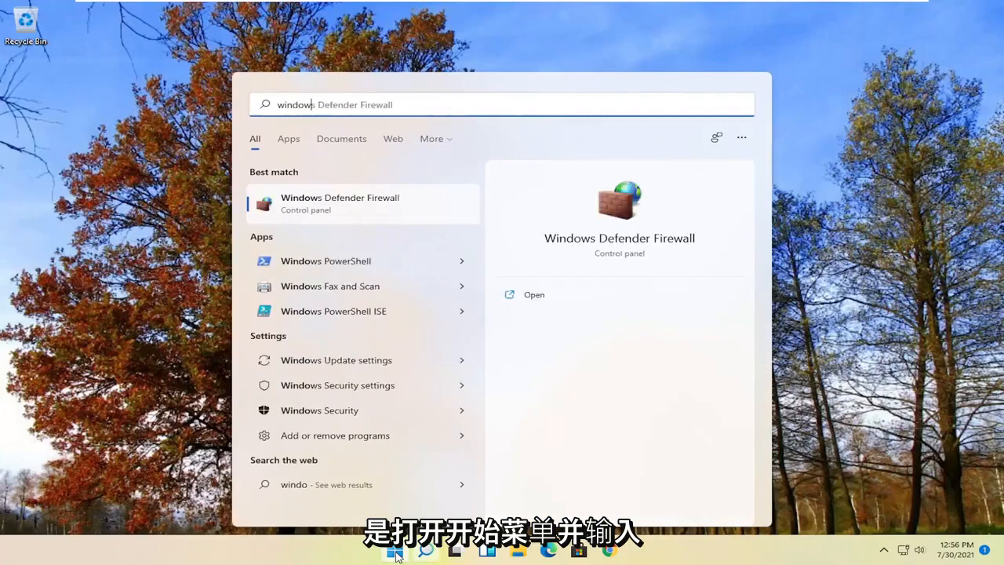
Find Windows Update via Start search and check for updates, confirming the system is up to date
text(windows updat)
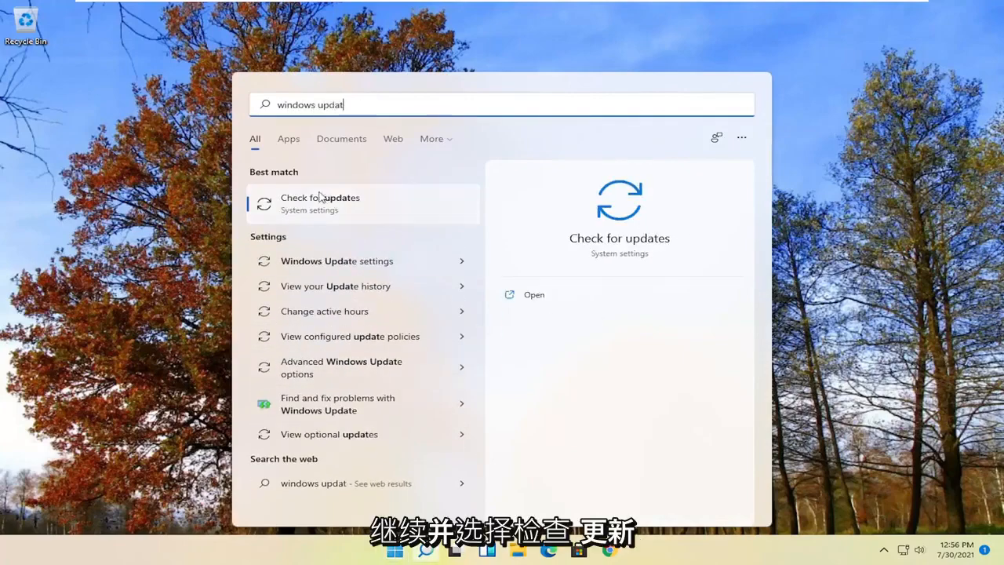
click(320, 204)
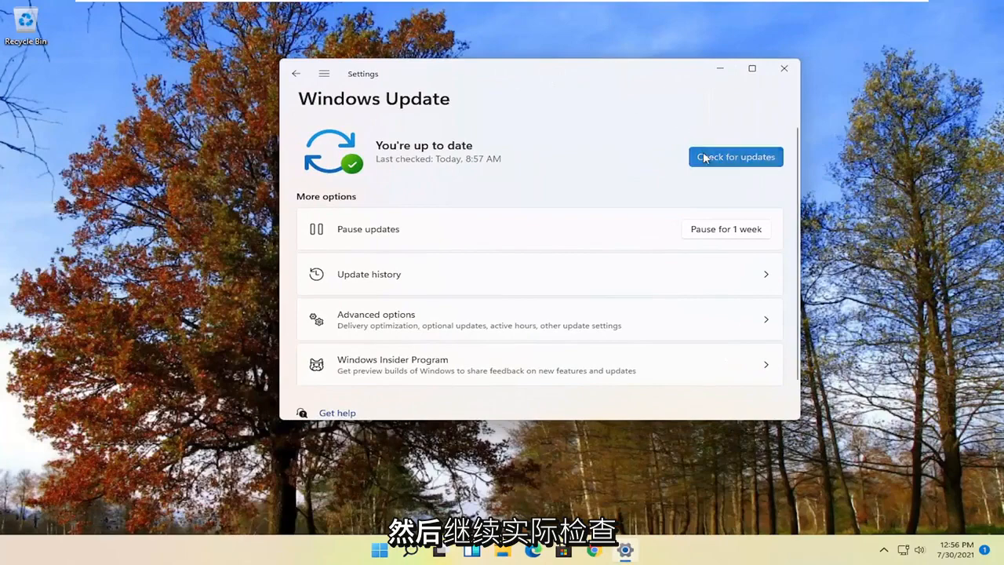
click(734, 156)
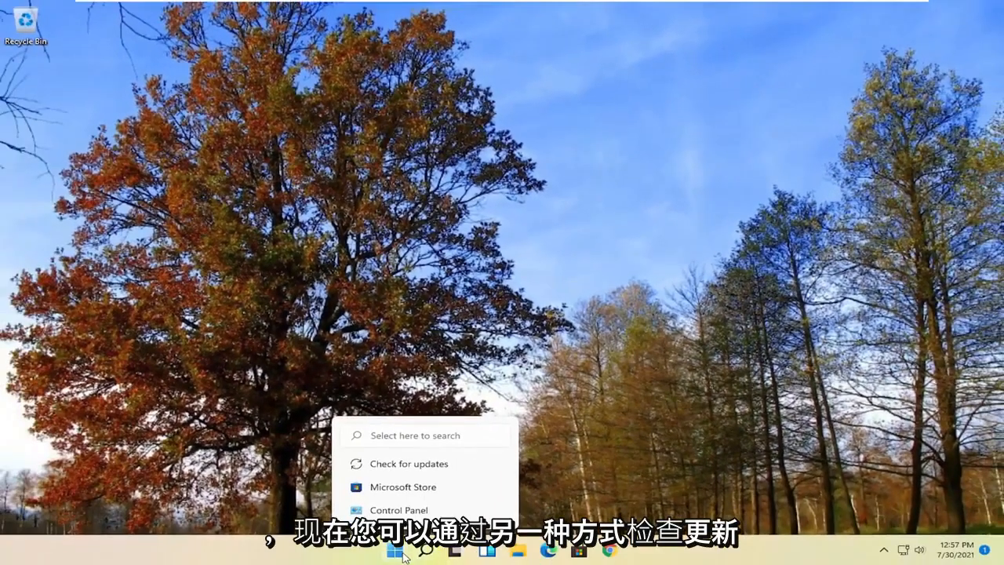
Launch Device Manager and start Update driver on the VMware SVGA 3D display adapter
text(device Manager)
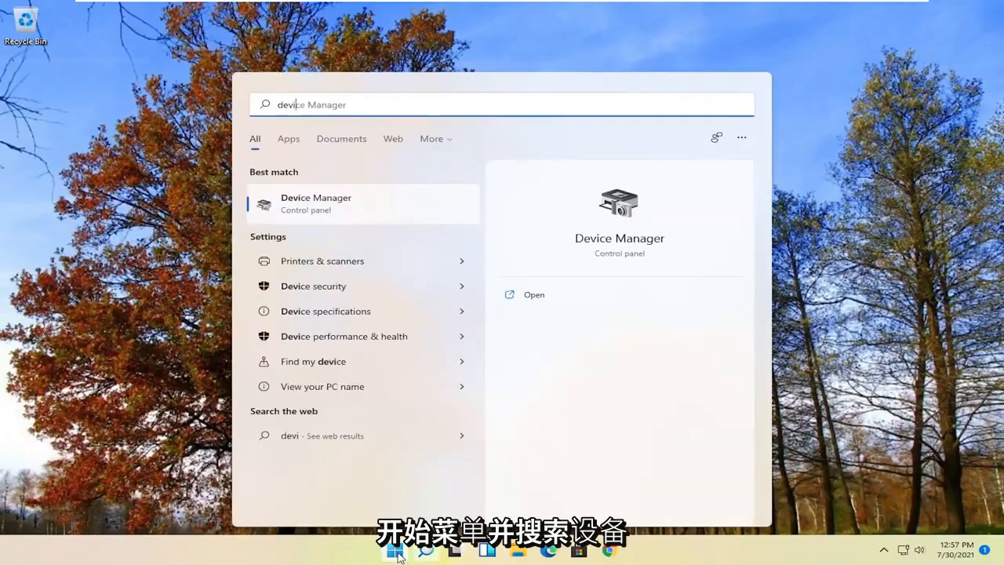
text(device manager)
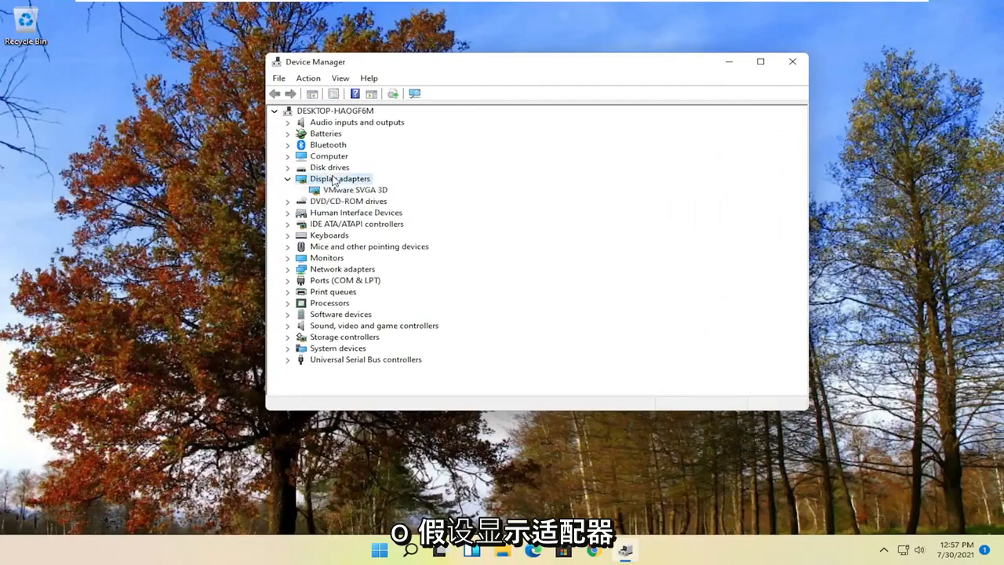
right_click(354, 190)
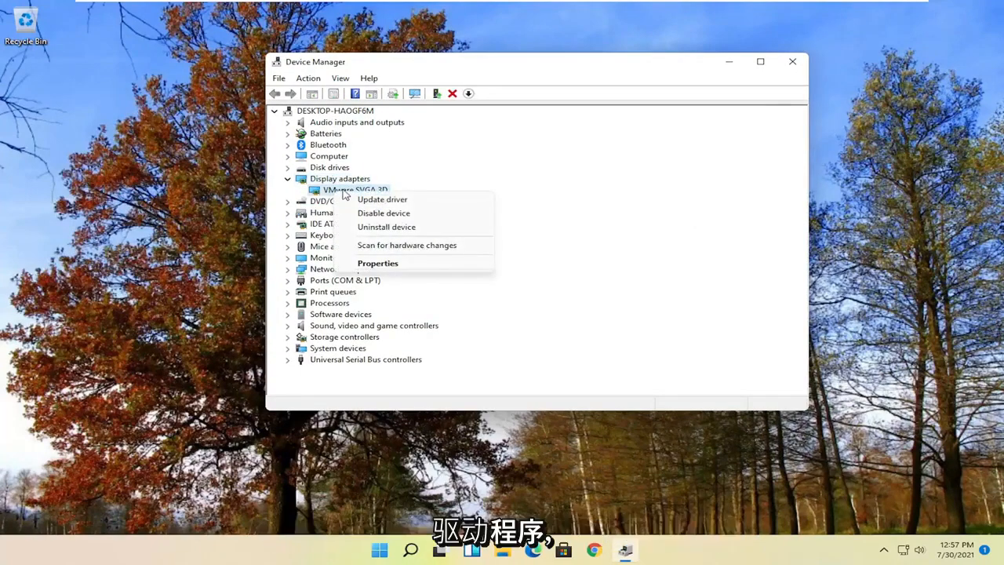
click(383, 198)
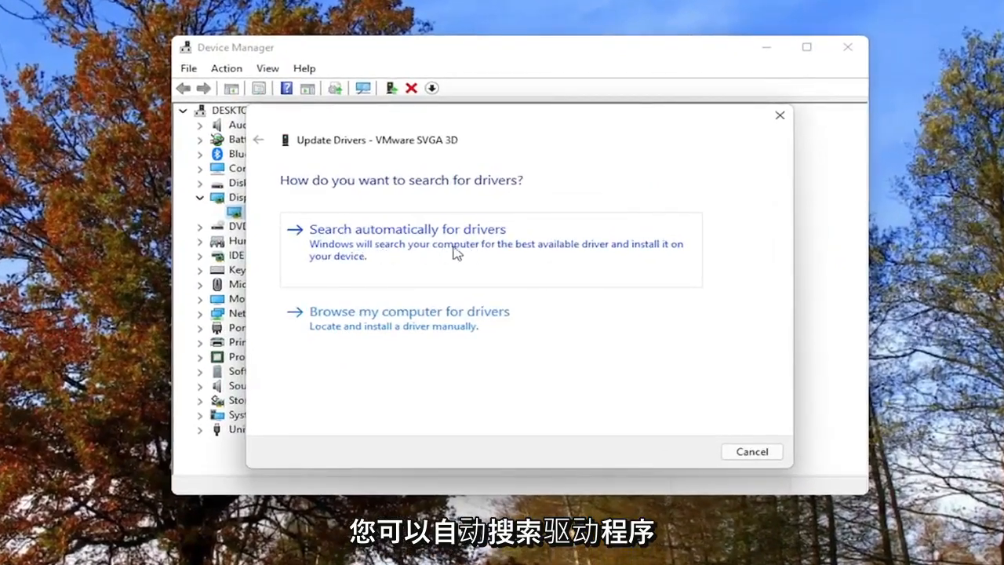
mouse_move(373, 260)
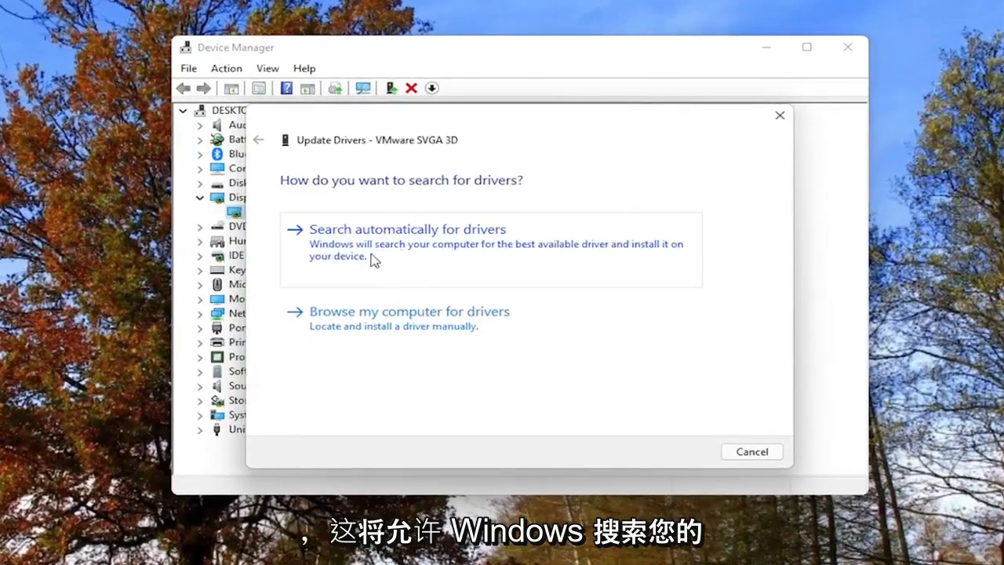
mouse_move(392, 255)
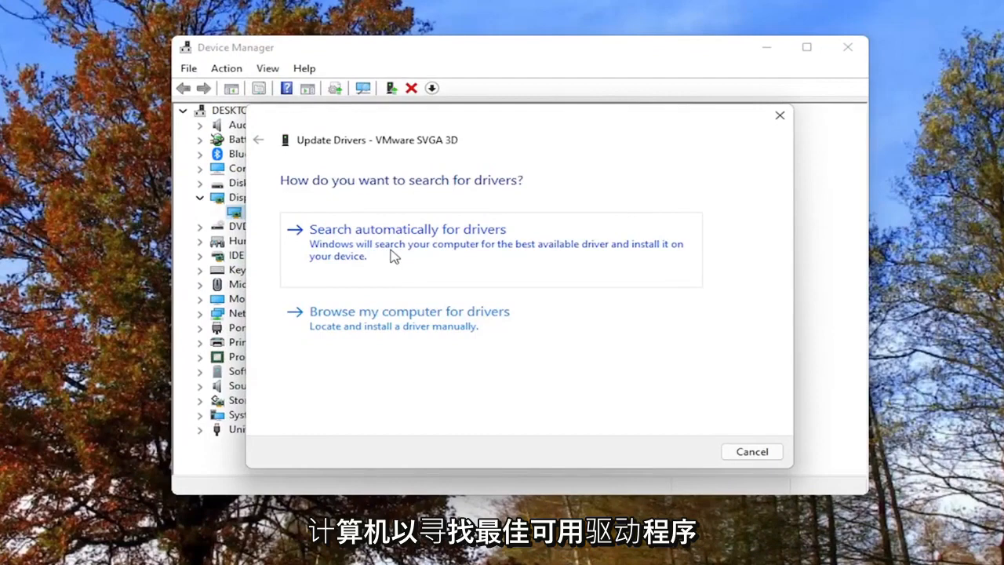
Search automatically for drivers, see the best is already installed, and go back to the options
click(408, 230)
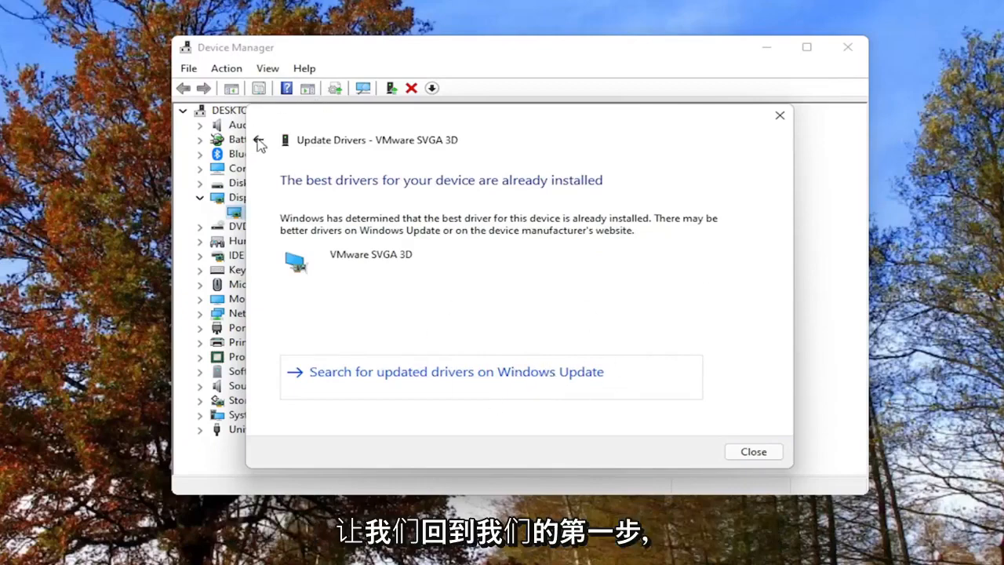
click(259, 140)
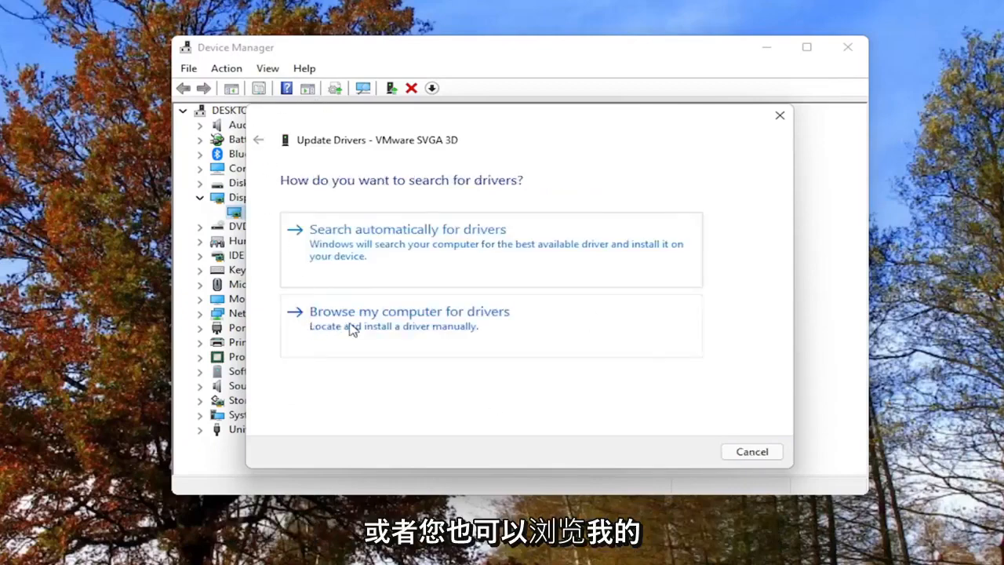
Browse locally, pick VMware SVGA 3D from the compatible driver list and install it
click(408, 311)
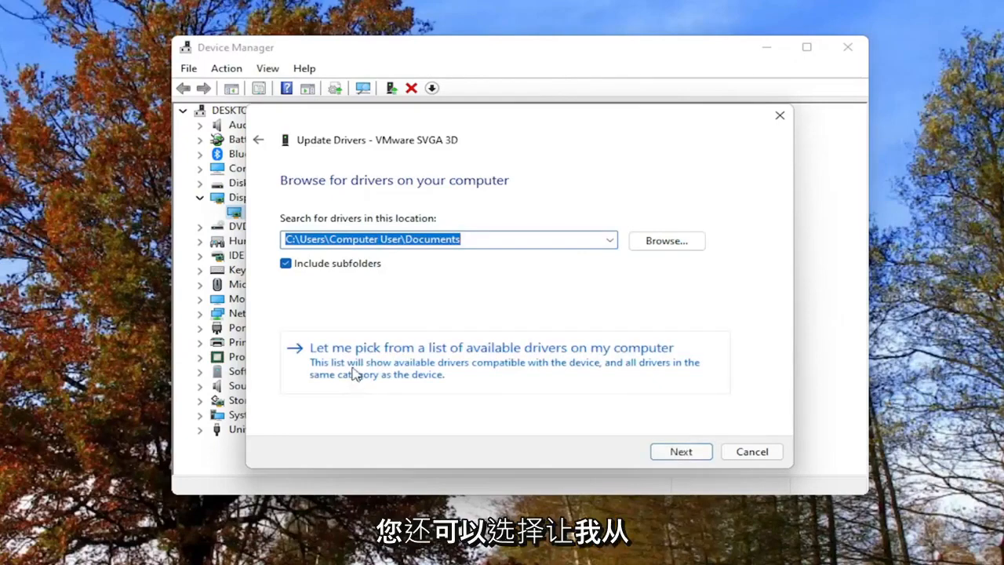
mouse_move(400, 369)
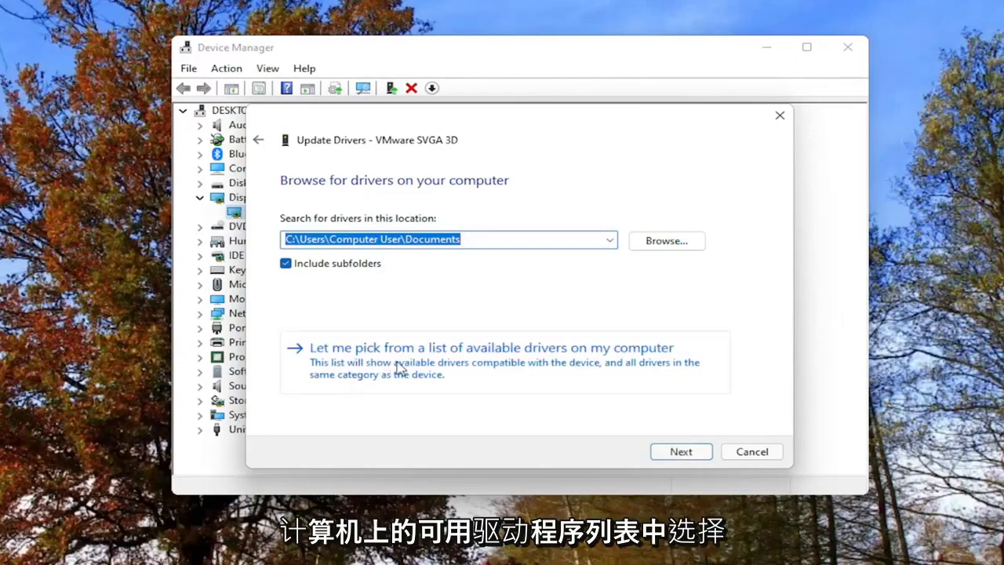
click(491, 347)
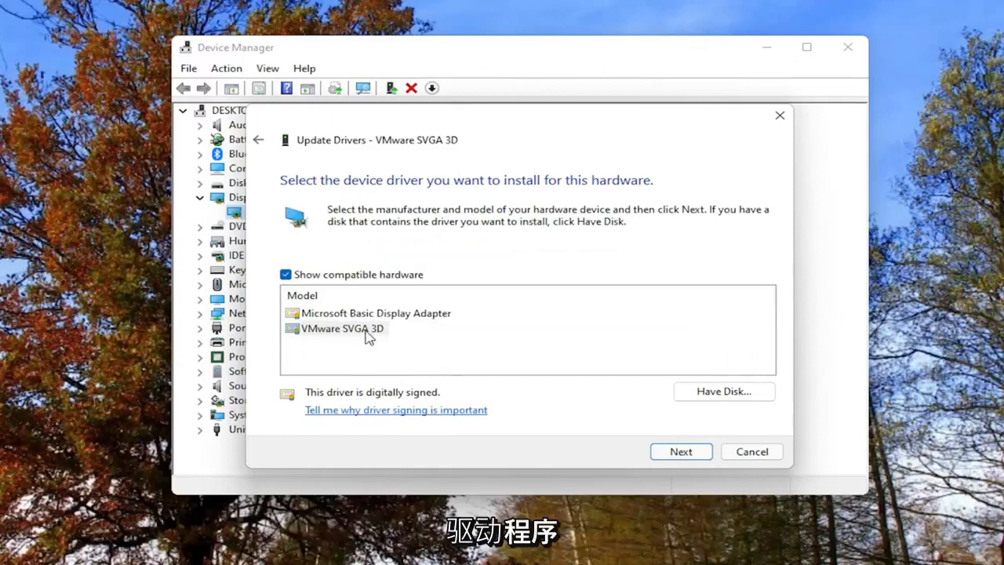
mouse_move(393, 320)
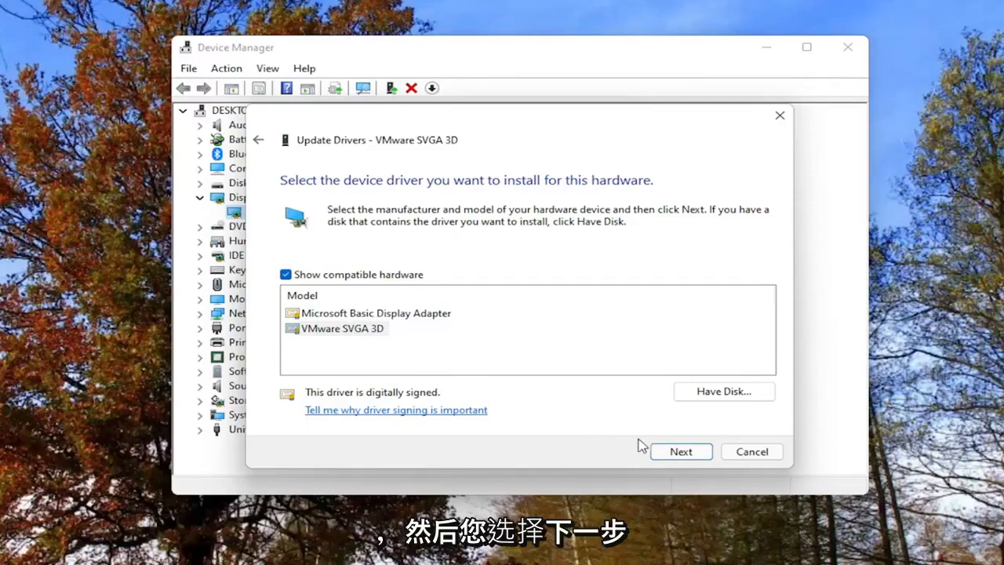
click(681, 452)
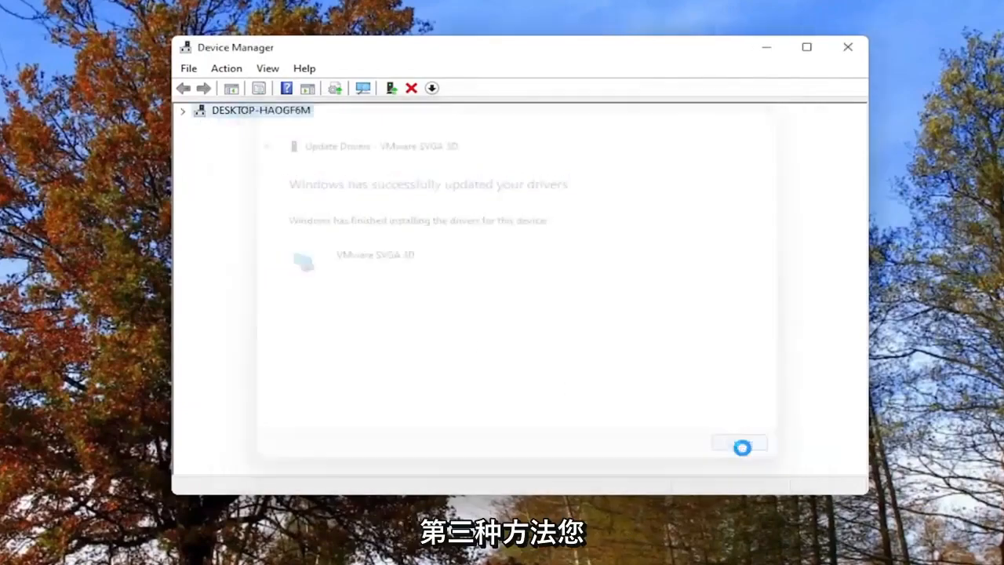